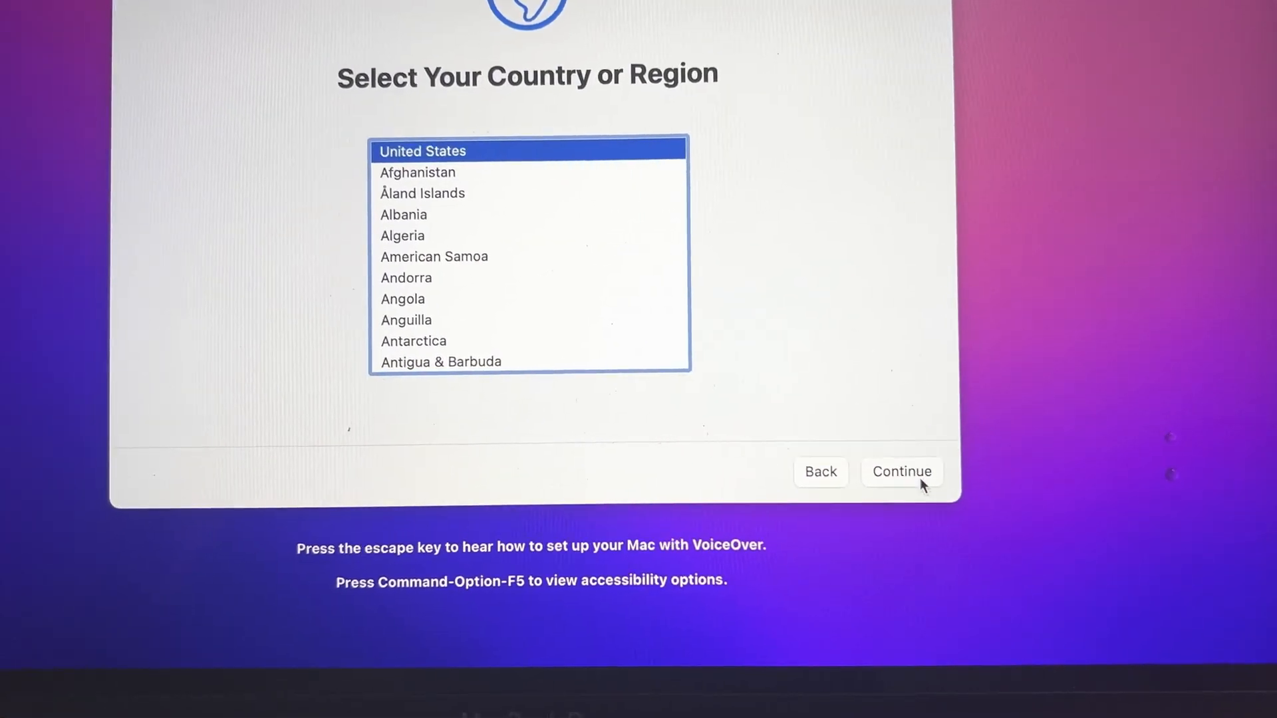
Step: Accept United States as the region and continue to Wi‑Fi selection
click(903, 471)
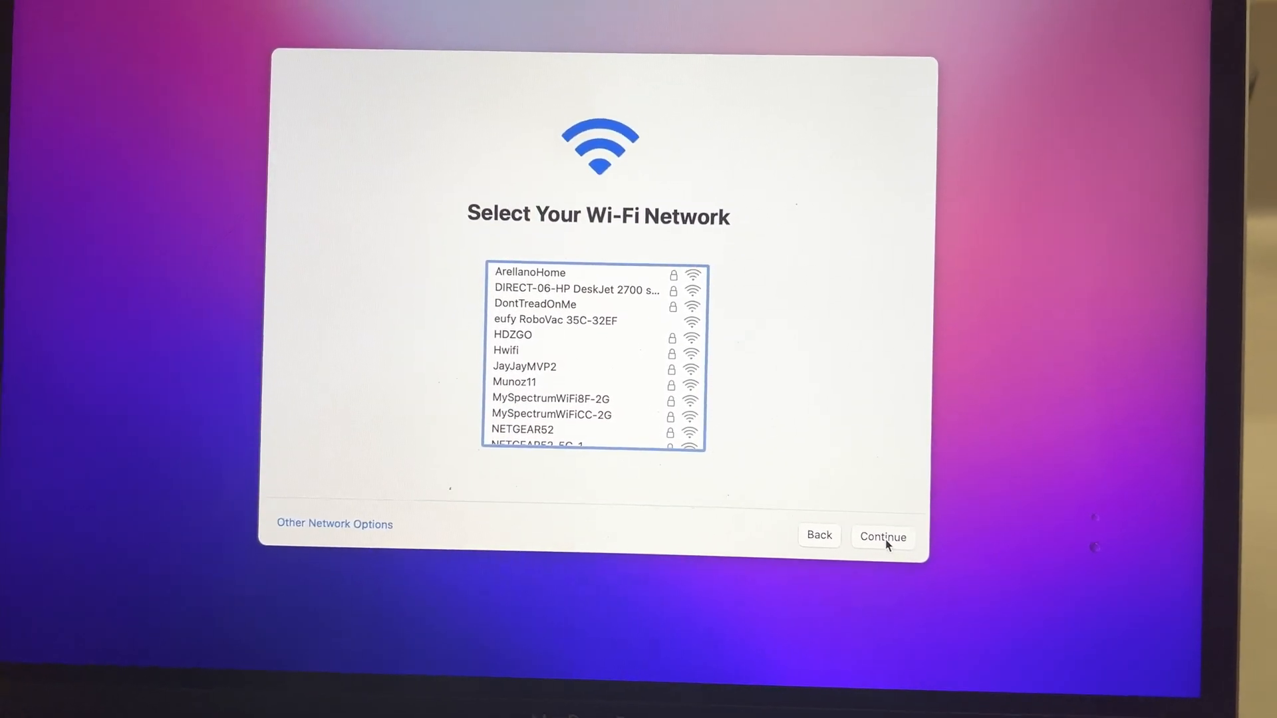
Step: Continue past the Wi‑Fi step and through remaining screens to the desktop
click(882, 537)
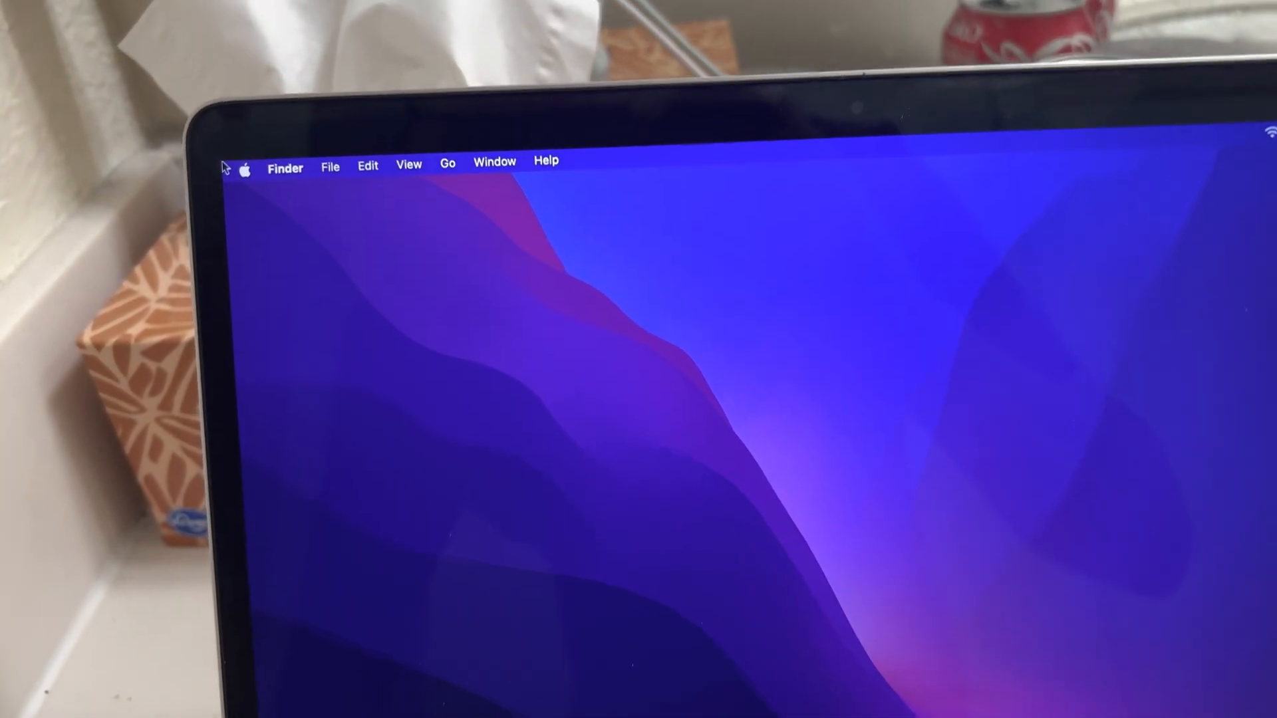
Step: Show About This Mac from the Apple menu, confirming macOS Monterey 12.6.6
click(244, 167)
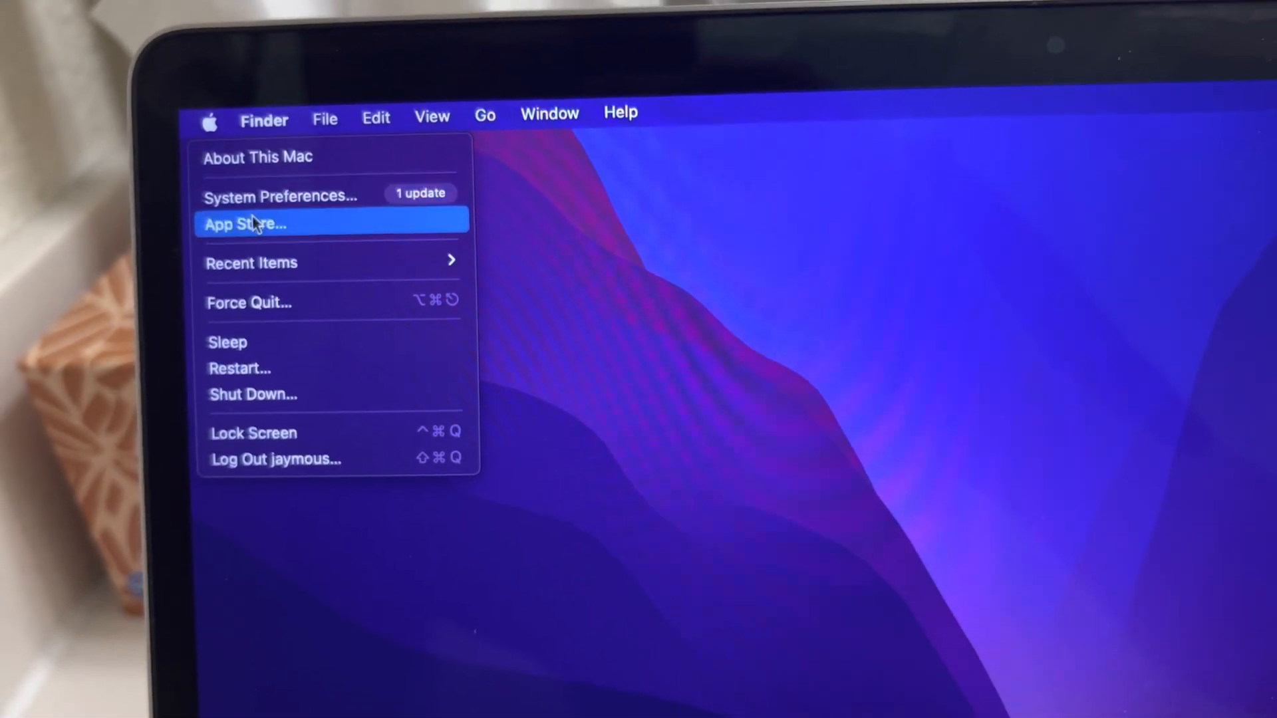
click(257, 157)
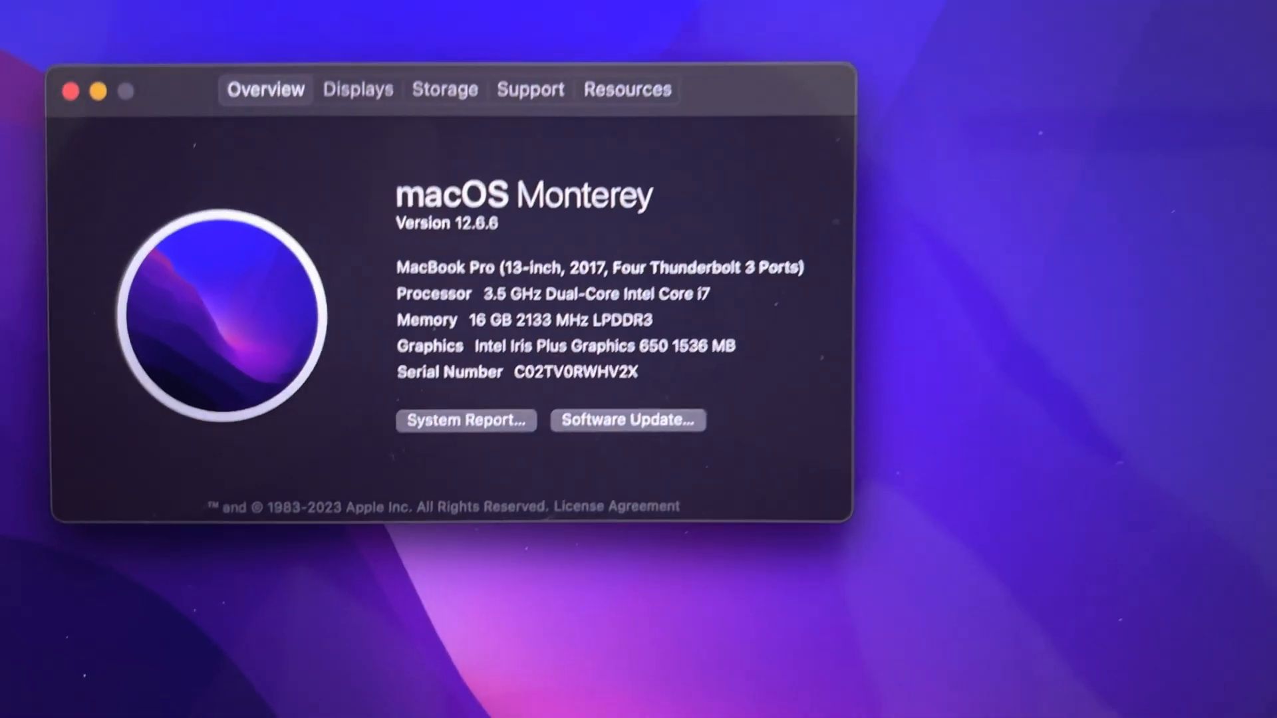